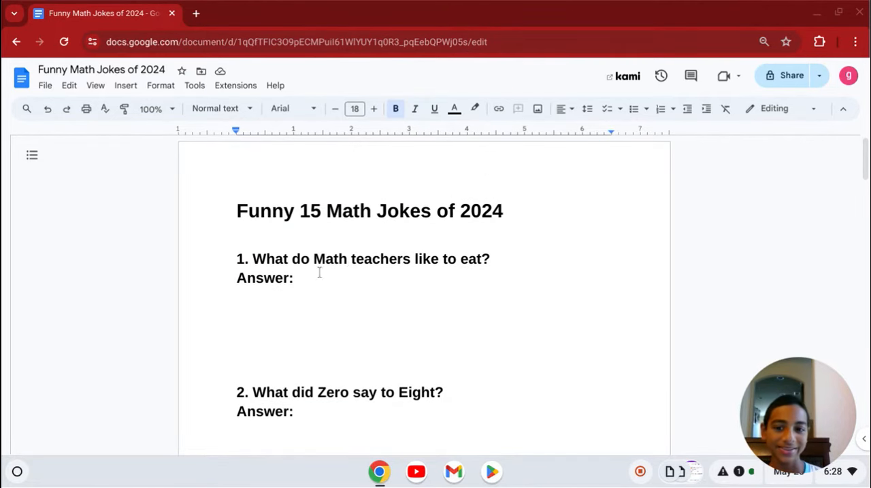
Reveal joke 1's answer 'Pi', then select the triangle joke's hidden answer line.
{"action": "type", "text": "Pi"}
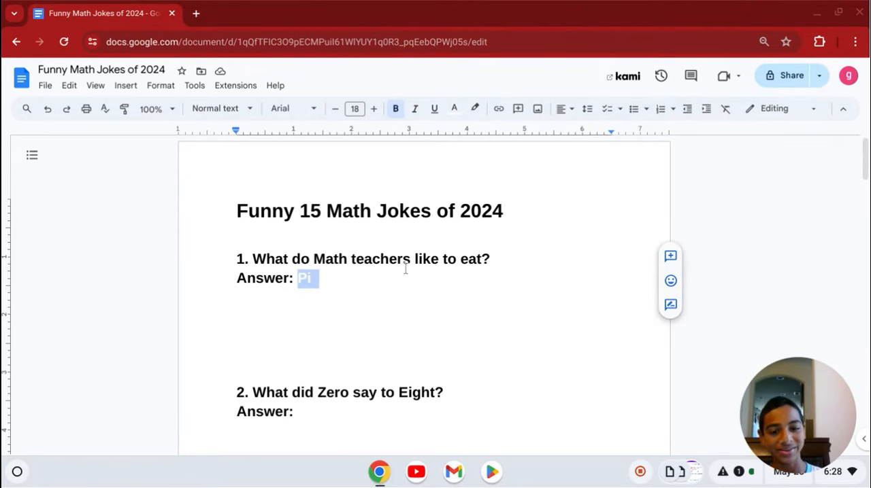
{"action": "scroll", "scroll_direction": "down", "scroll_amount": 3}
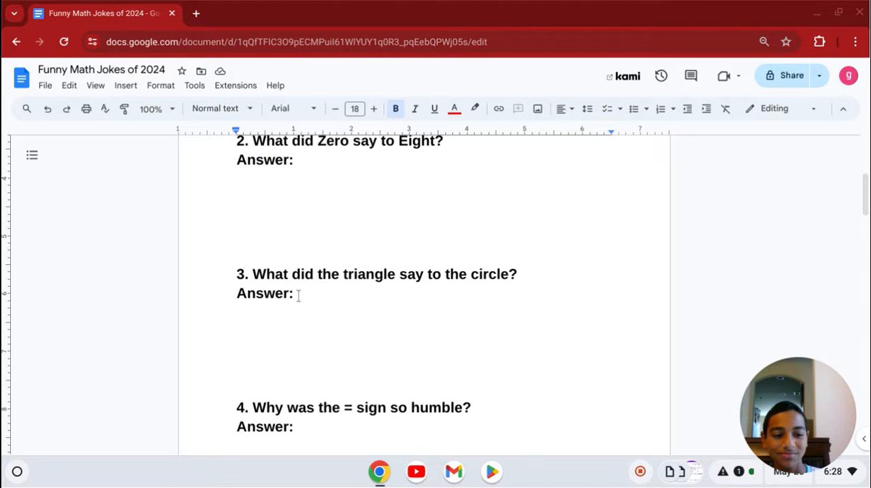
{"action": "left_click_drag", "start_coordinate": [415, 274], "coordinate": [296, 293]}
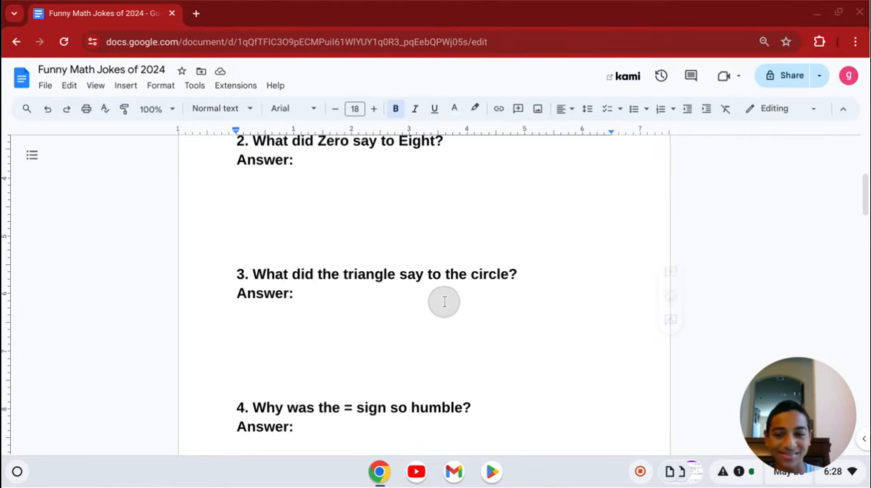
Scroll through jokes 4–6, revealing answers such as 'Because he just 8'.
{"action": "scroll", "scroll_direction": "down", "scroll_amount": 3}
{"action": "type", "text": " Because he knew that he is neither > or < anyone else."}
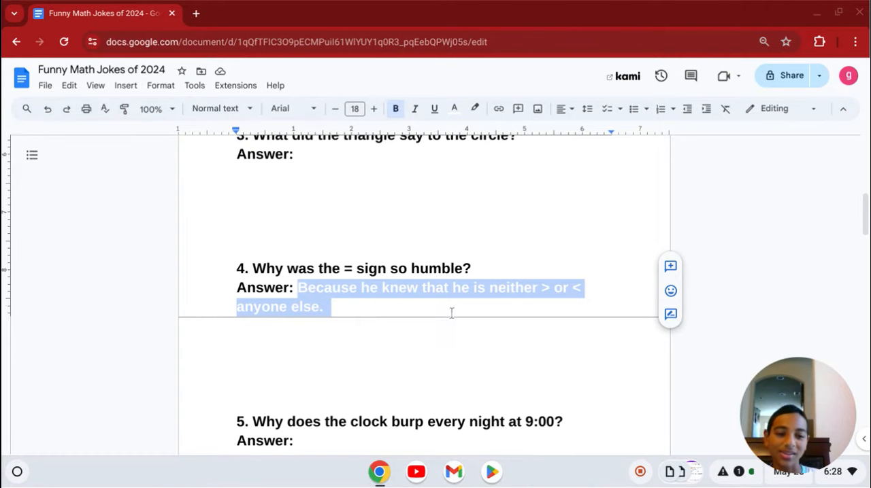
{"action": "scroll", "scroll_direction": "down", "scroll_amount": 3}
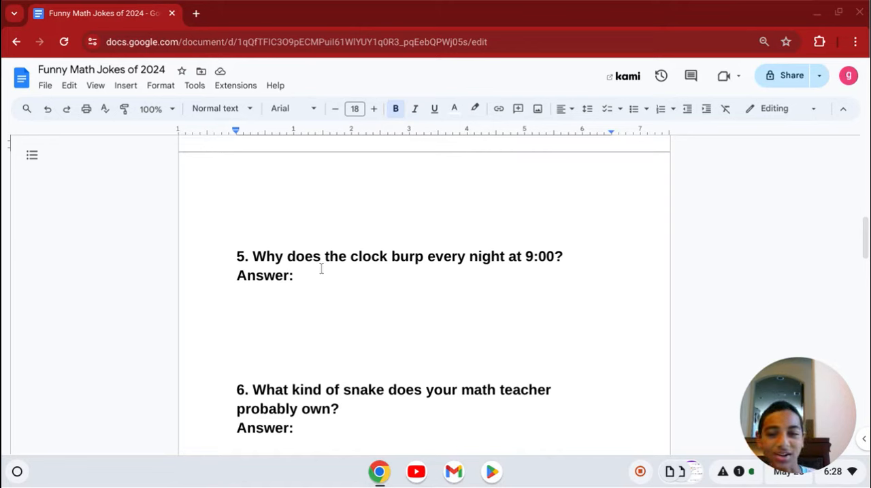
{"action": "type", "text": "Because he"}
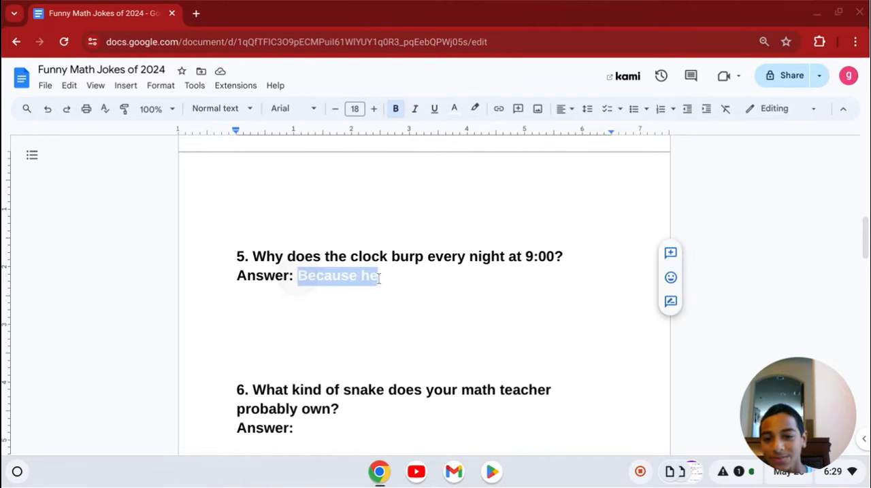
{"action": "type", "text": "just 8"}
{"action": "left_click", "coordinate": [400, 429]}
{"action": "type", "text": " A pi-thon!"}
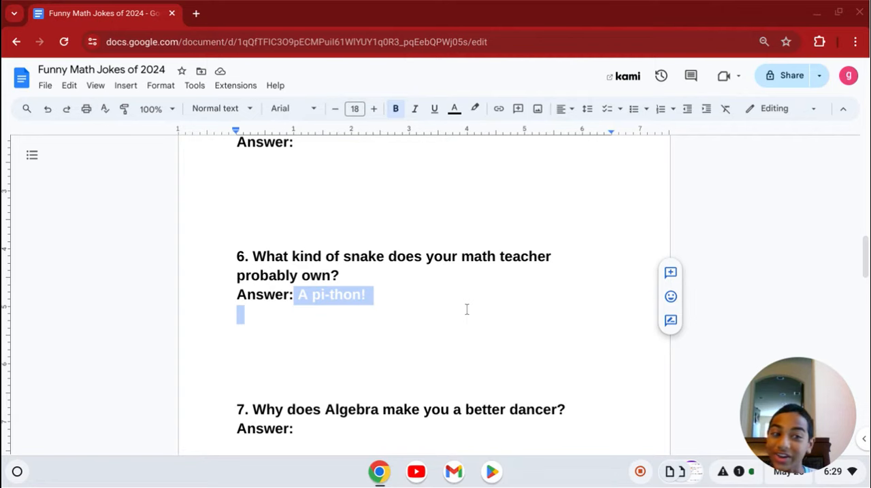
Reveal joke 7's 'Because you can use the algo-rhythm!' and joke 8's 'In Bar Graphs'.
{"action": "scroll", "scroll_direction": "down", "scroll_amount": 3}
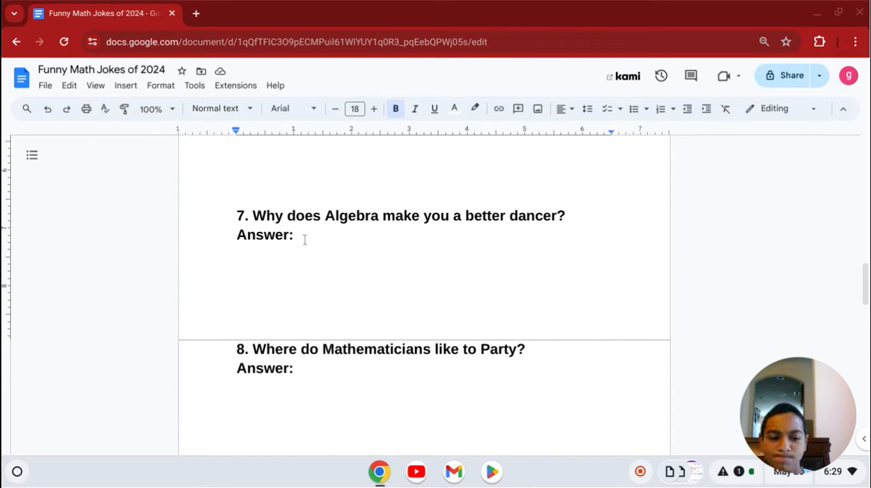
{"action": "type", "text": "Because you can"}
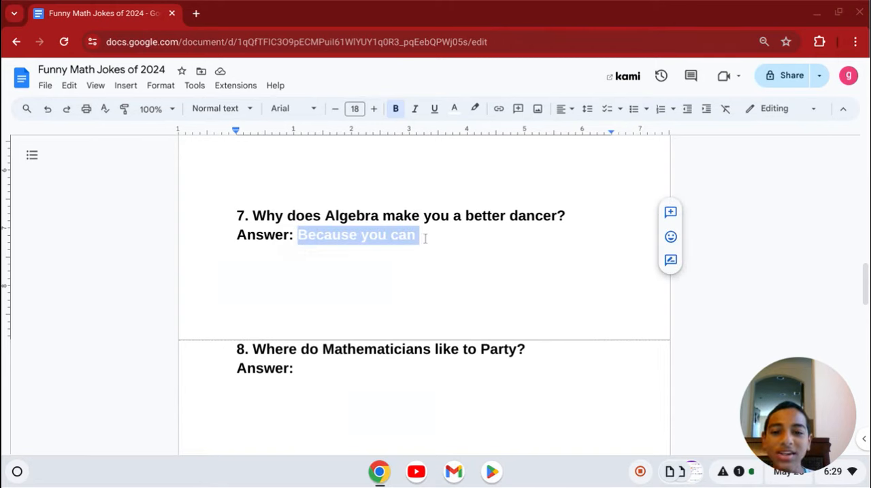
{"action": "type", "text": "use the algo-rhyth"}
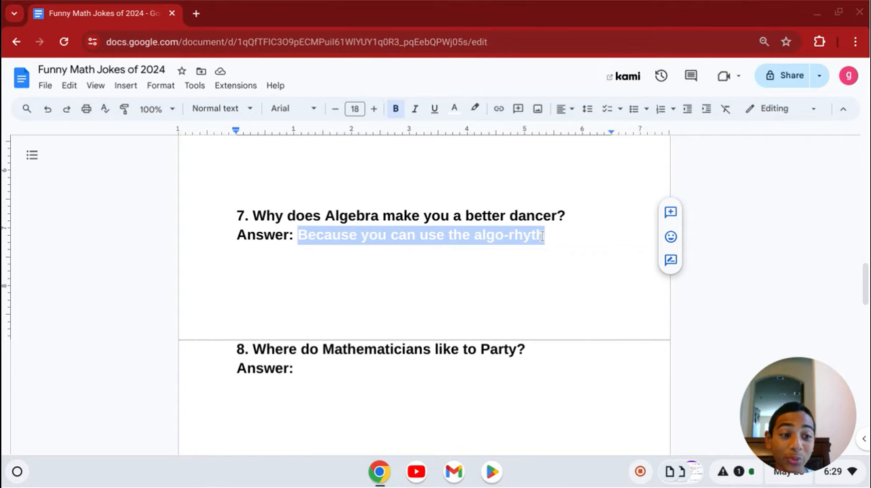
{"action": "type", "text": "m!"}
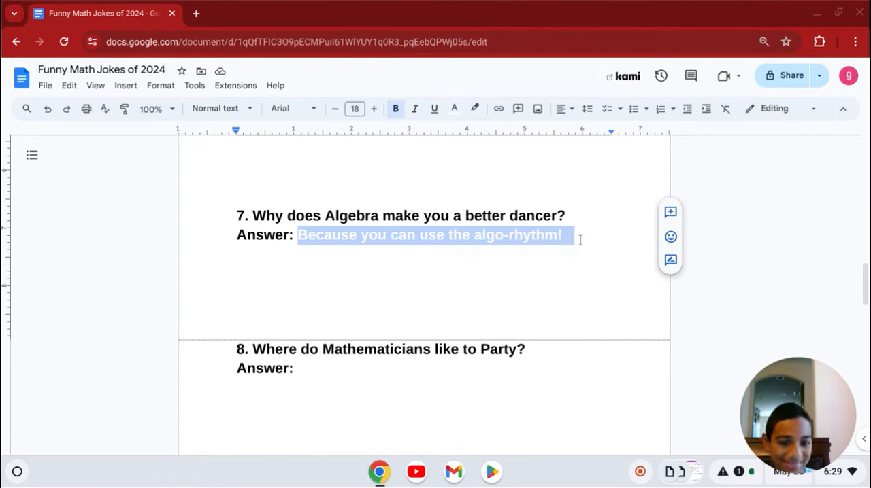
{"action": "scroll", "scroll_direction": "down", "scroll_amount": 3}
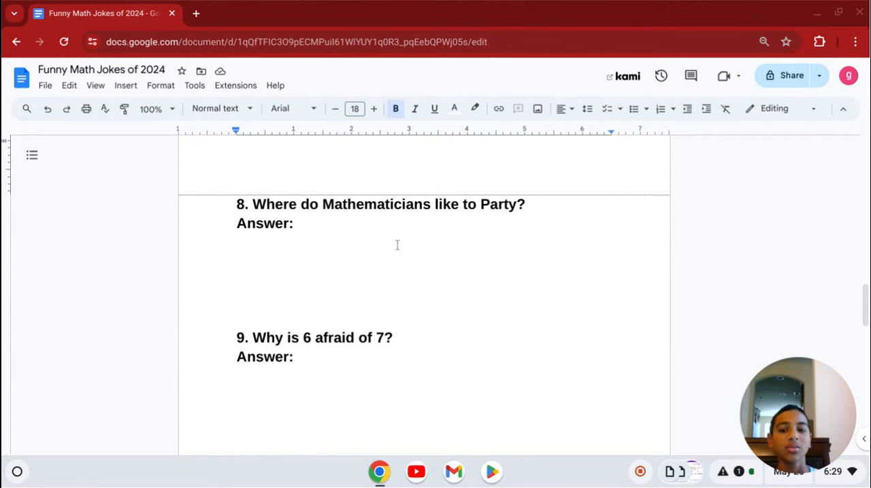
{"action": "mouse_move", "coordinate": [306, 234]}
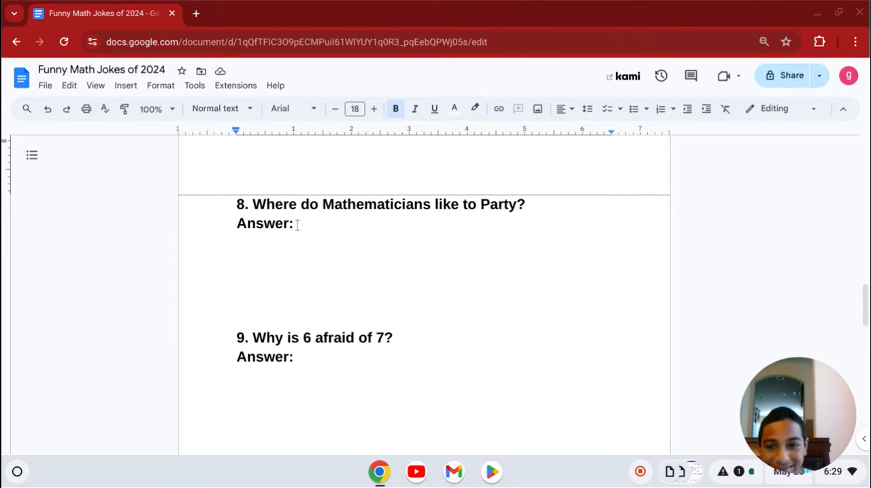
{"action": "type", "text": "In Bar Graphs"}
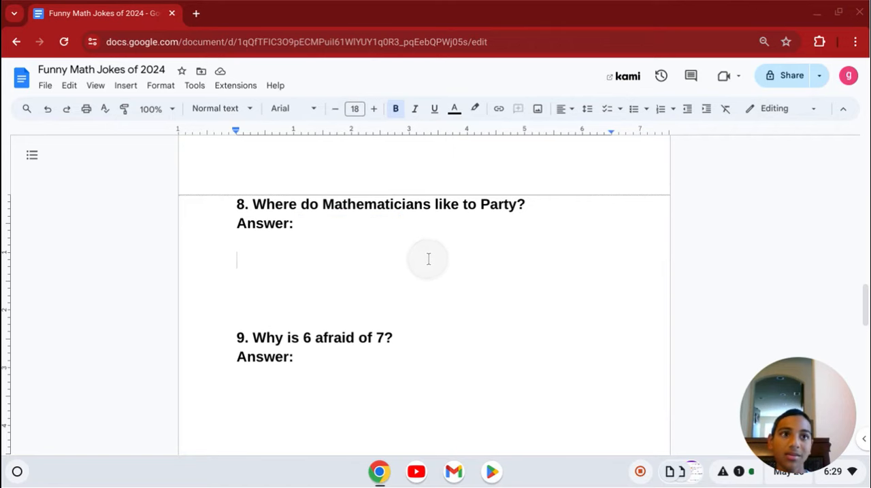
Partly reveal the answers to jokes 9 and 10 ('Beca…', 'An a…') while scrolling down.
{"action": "scroll", "scroll_direction": "down", "scroll_amount": 3}
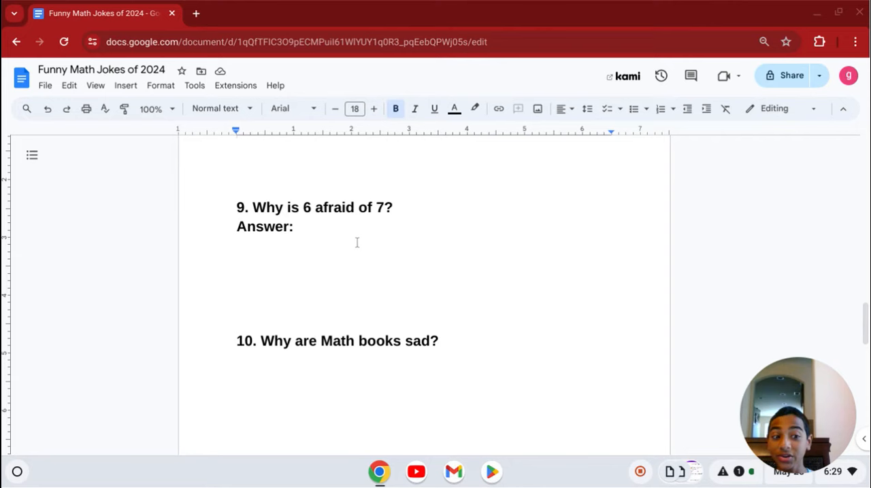
{"action": "type", "text": "Beca"}
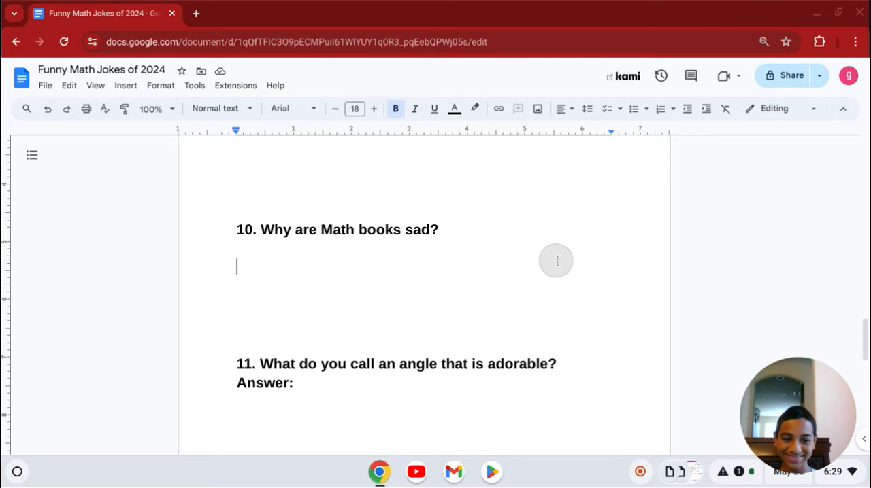
{"action": "scroll", "scroll_direction": "down", "scroll_amount": 3}
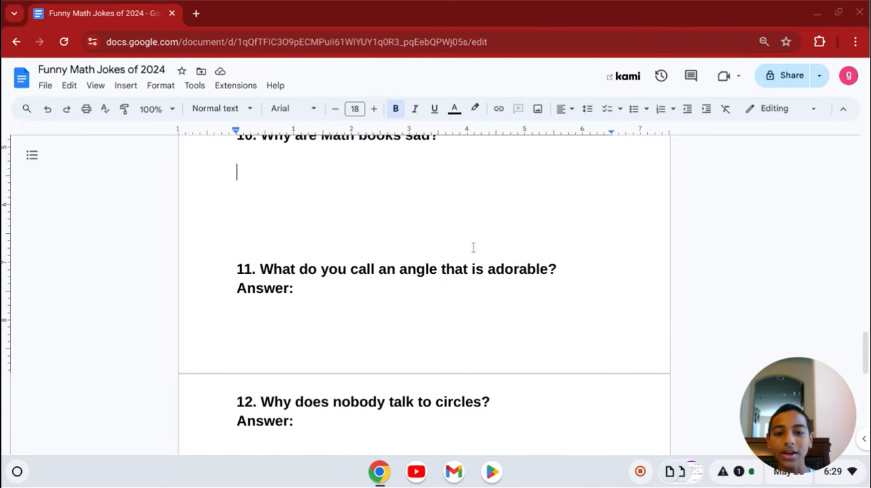
{"action": "type", "text": "An a"}
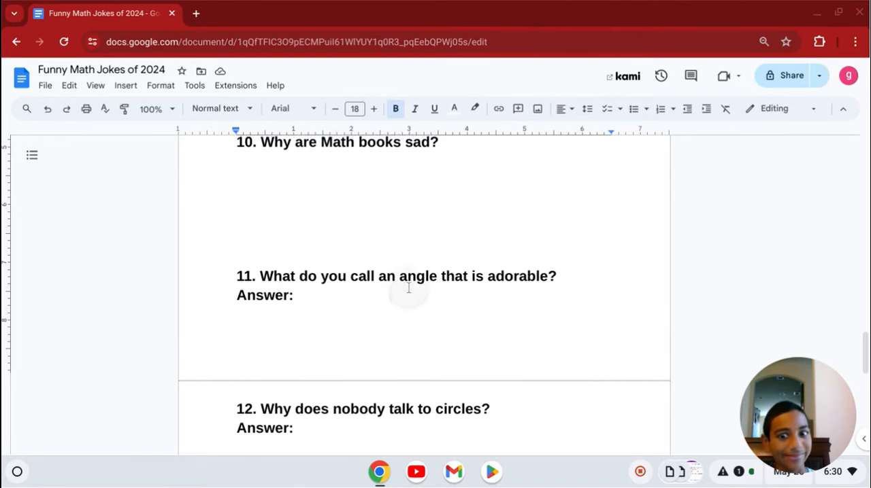
Reveal the answers 'Because there is no point!', 'An algae-bra!' and 'Sir Cumference!'.
{"action": "scroll", "scroll_direction": "down", "scroll_amount": 3}
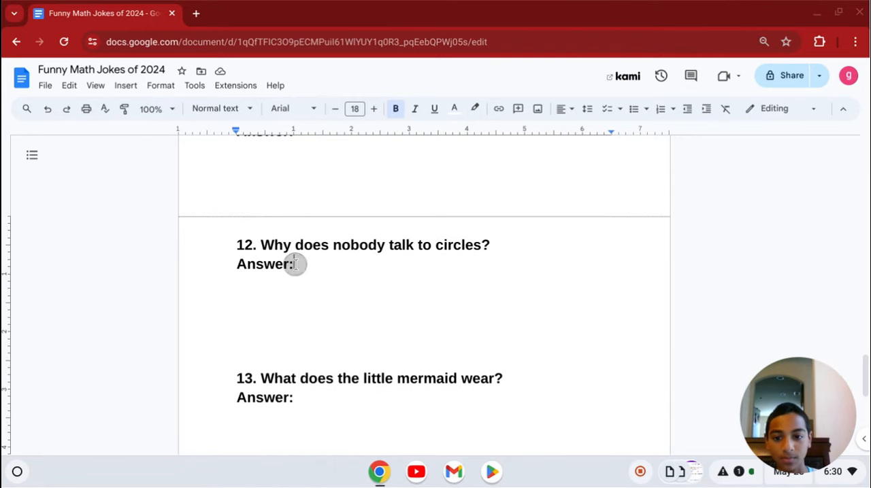
{"action": "type", "text": "Because there is no point!"}
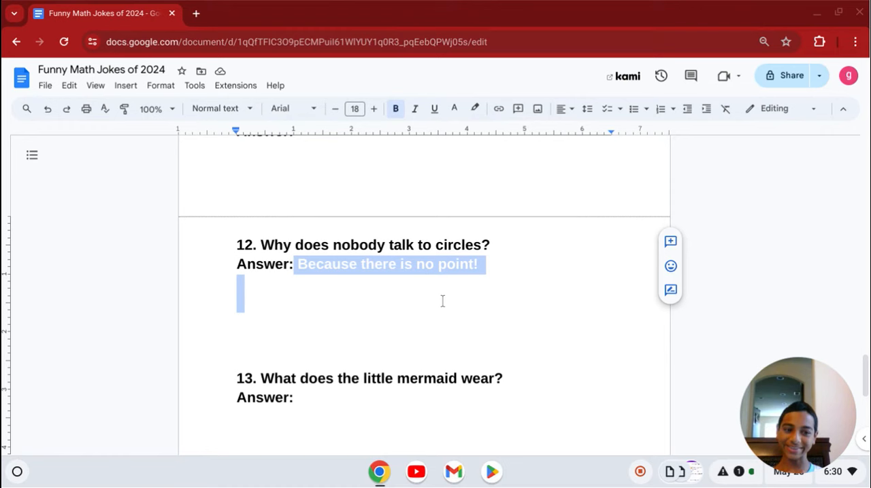
{"action": "scroll", "scroll_direction": "down", "scroll_amount": 3}
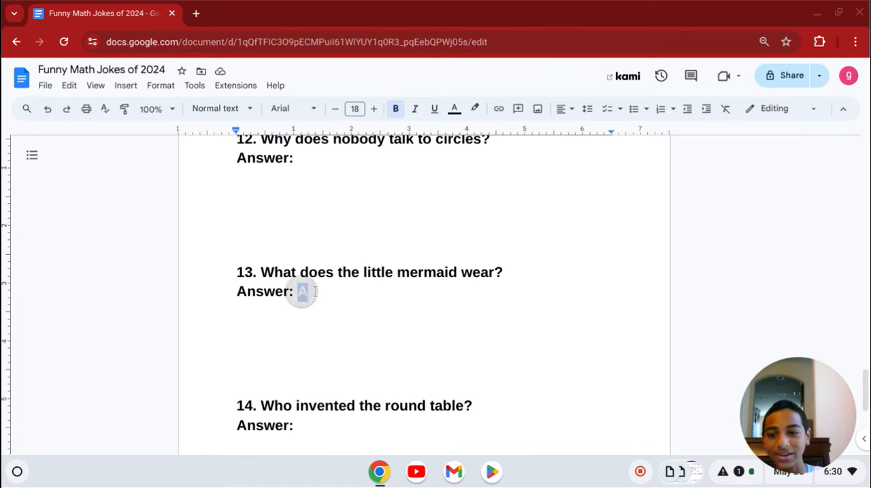
{"action": "type", "text": "An algae-bra!"}
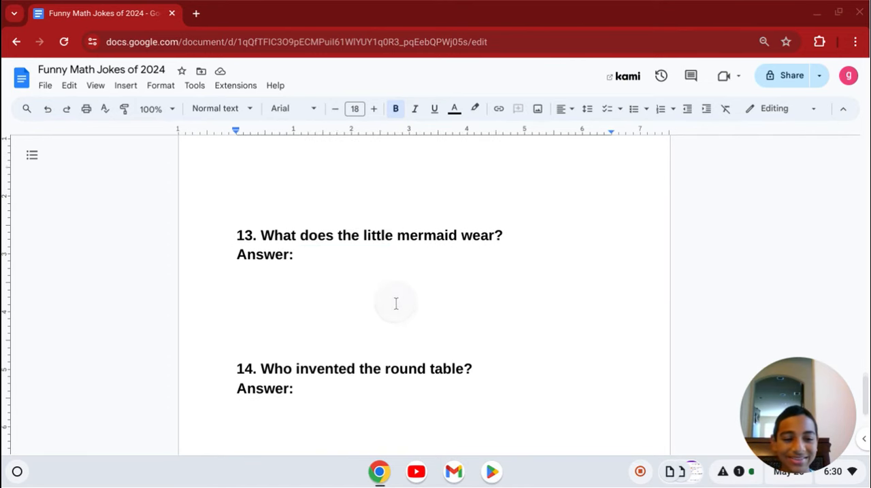
{"action": "scroll", "scroll_direction": "down", "scroll_amount": 3}
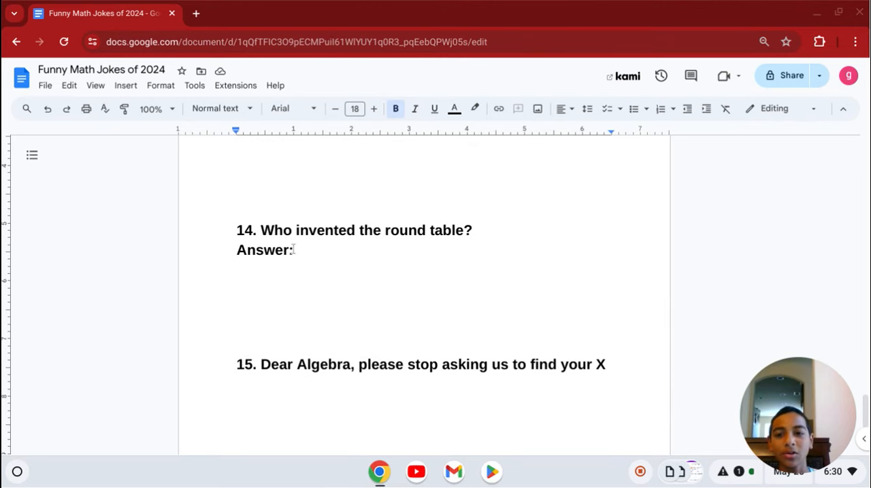
{"action": "type", "text": "Sir Cumference!"}
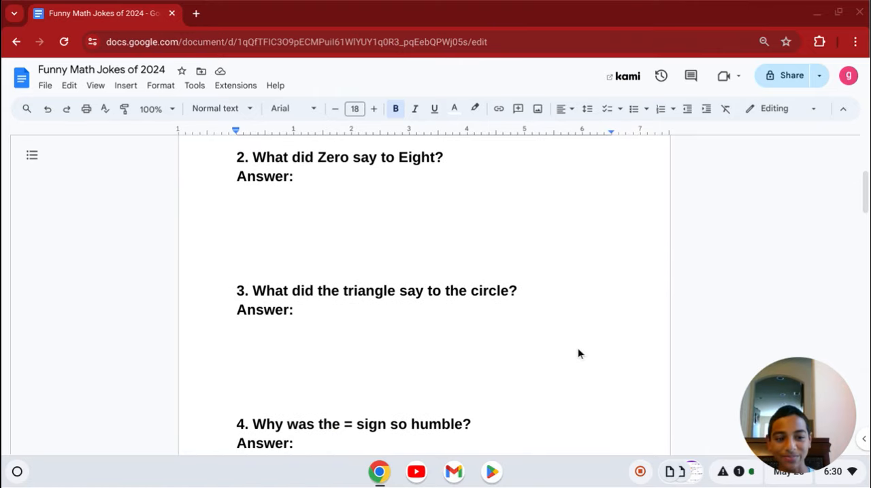
Scroll the document so jokes 2 and 3 are on screen again.
{"action": "scroll", "scroll_direction": "down", "scroll_amount": 3}
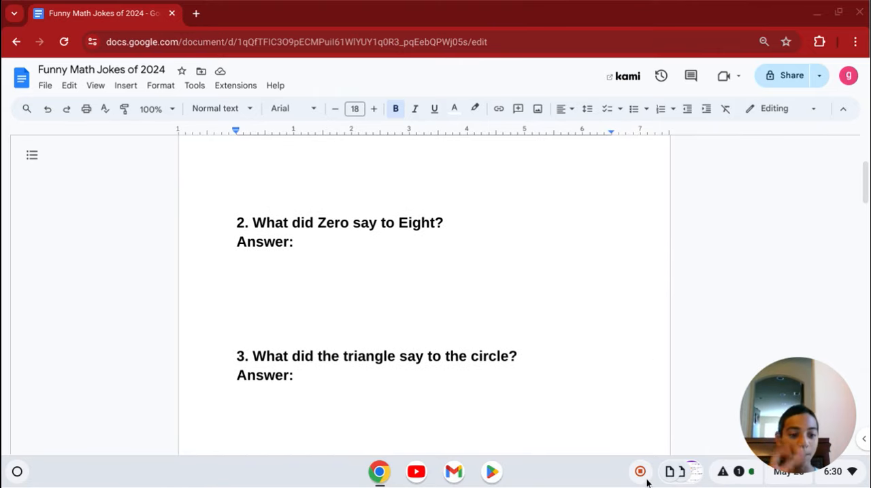
{"action": "mouse_move", "coordinate": [639, 472]}
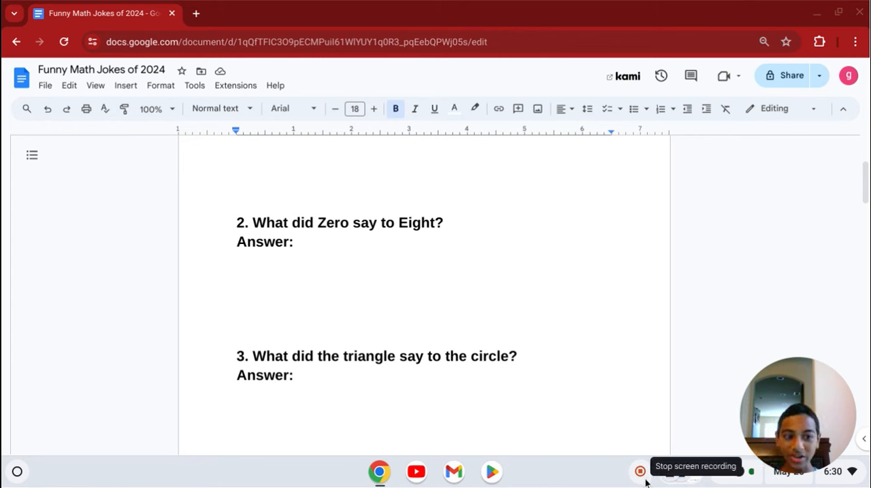